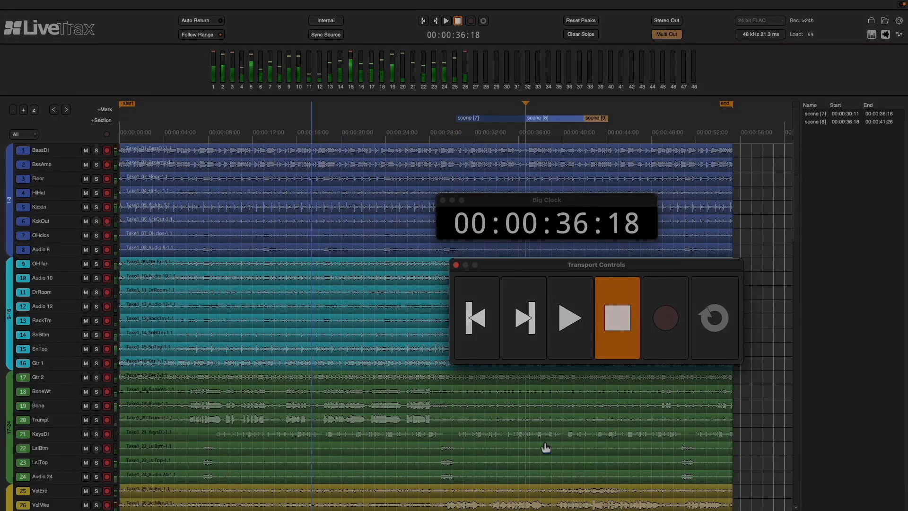
# Return the playhead to the session start and play back from zero
pyautogui.click(474, 318)
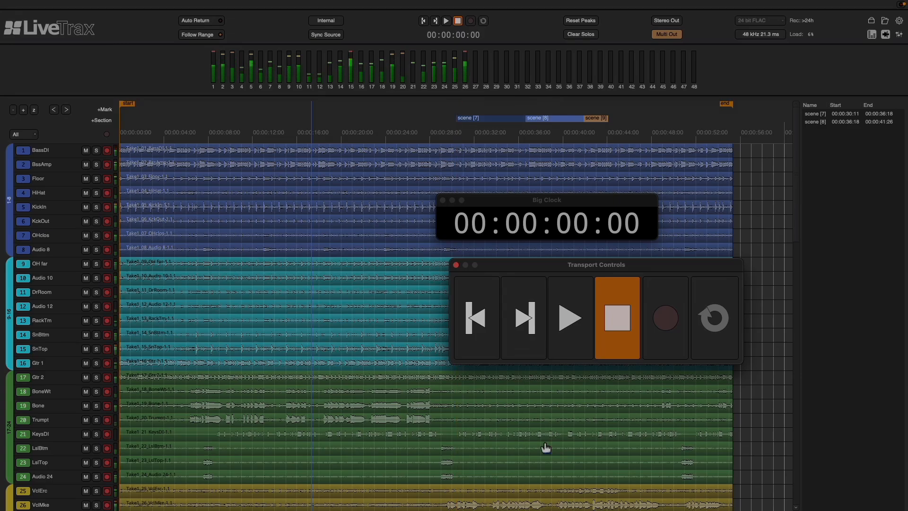
pyautogui.moveTo(608, 360)
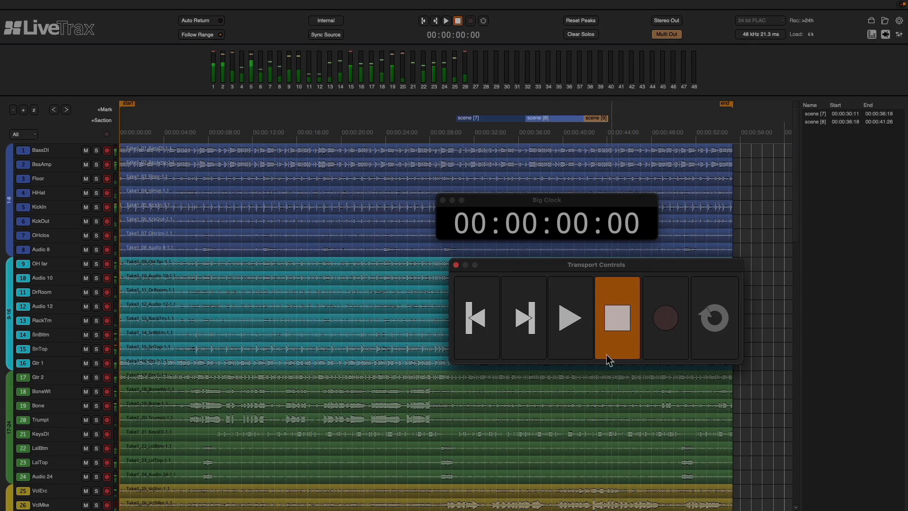
pyautogui.click(569, 318)
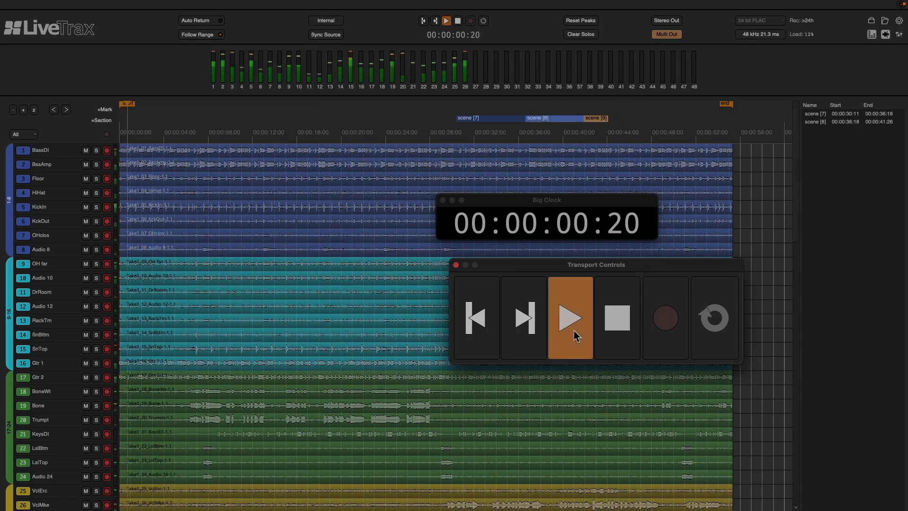